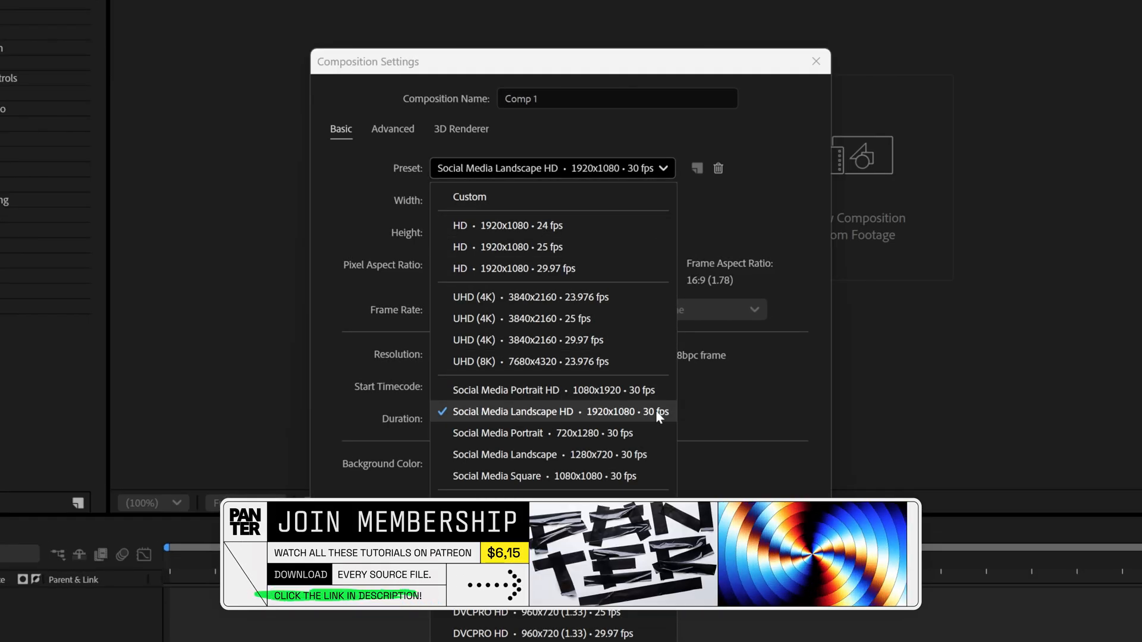
Keep the Social Media Landscape HD 1920x1080, 30 fps preset for the composition.
{"action": "left_click", "coordinate": [513, 412]}
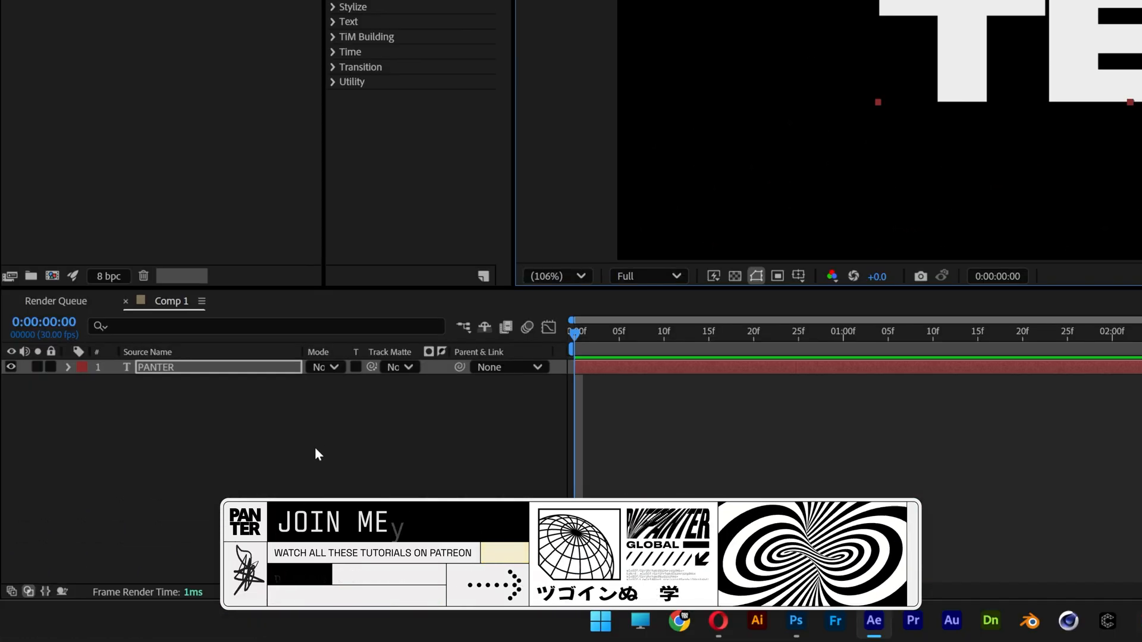
Create a new 1920x1080 black solid from the timeline's context menu.
{"action": "right_click", "coordinate": [317, 454]}
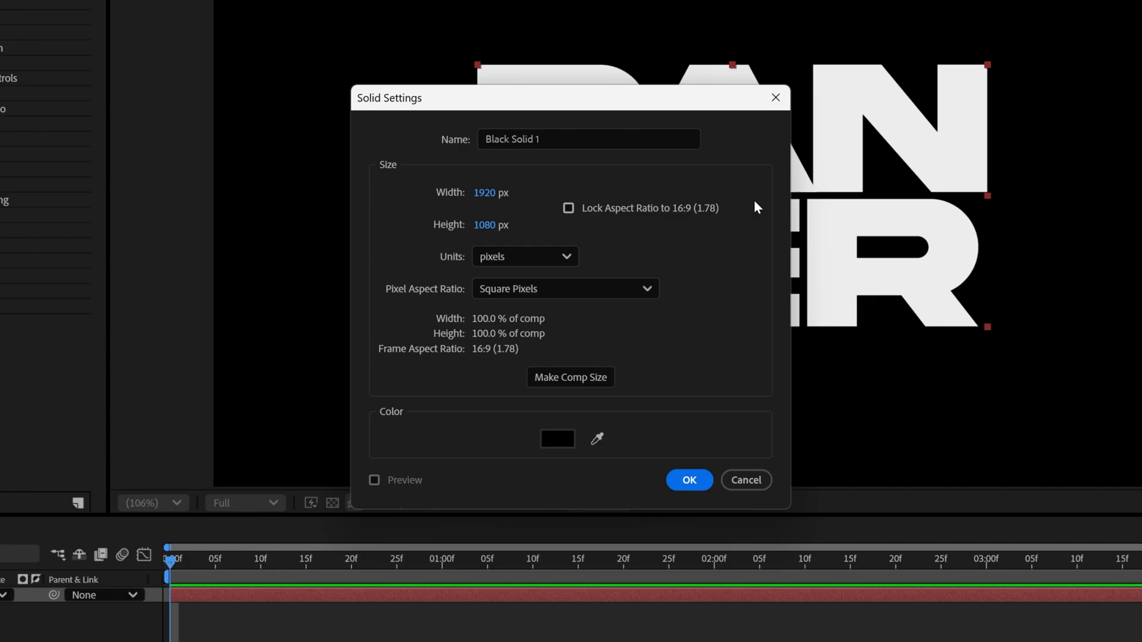
{"action": "left_click", "coordinate": [688, 480]}
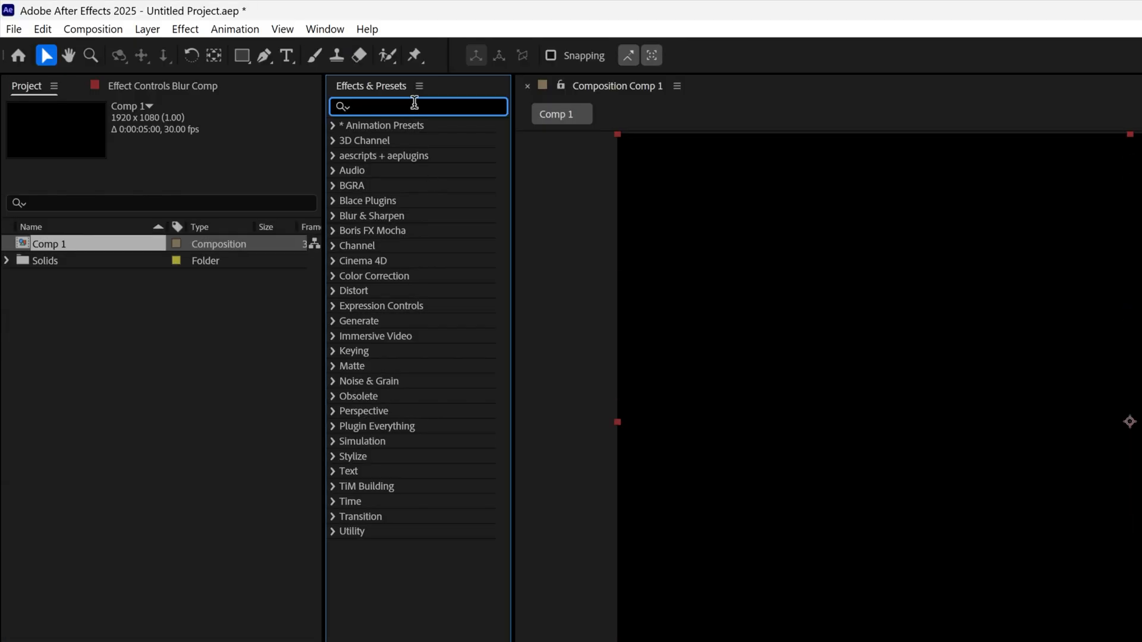
Apply 4-Color Gradient to Blur Comp and set Color 1 and Color 2 to white.
{"action": "type", "text": "4-color gradient"}
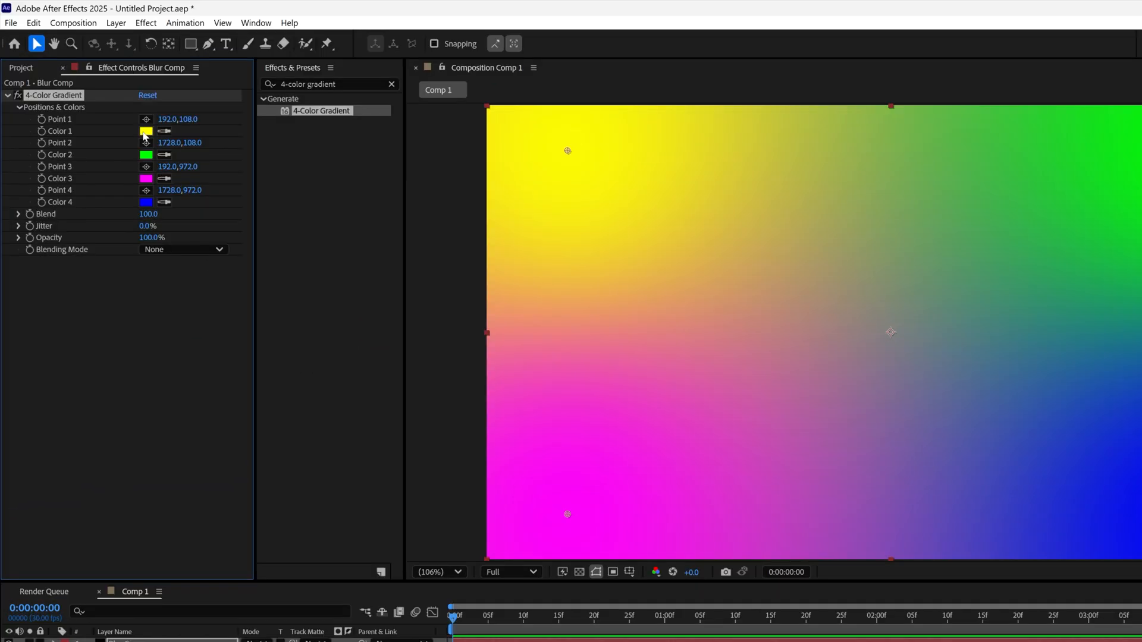
{"action": "left_click", "coordinate": [146, 131]}
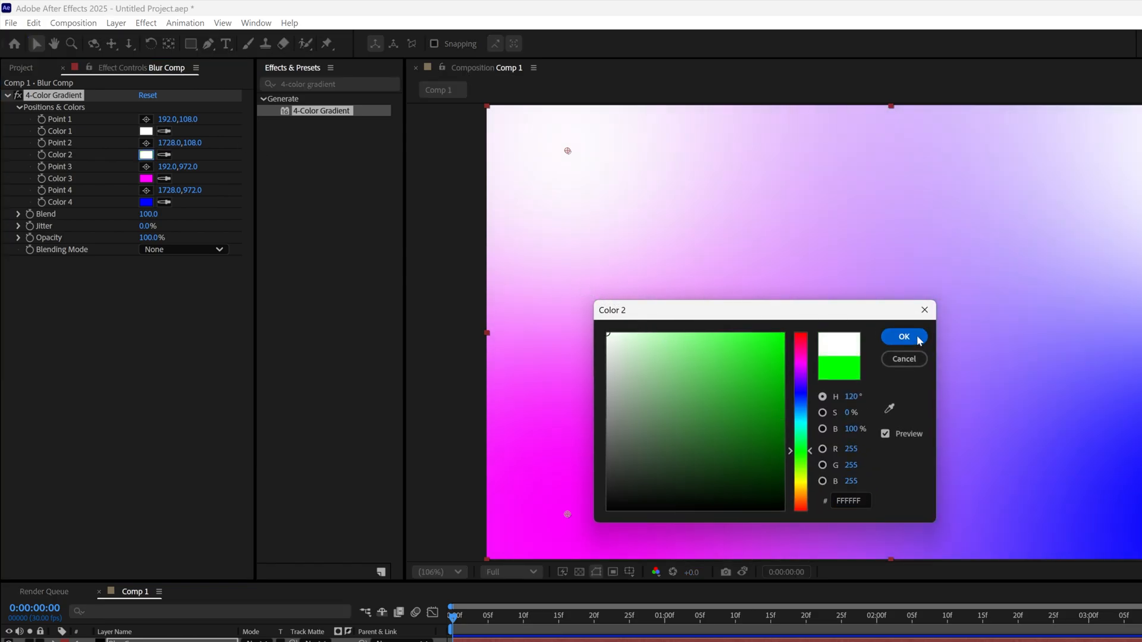
{"action": "left_click", "coordinate": [902, 337]}
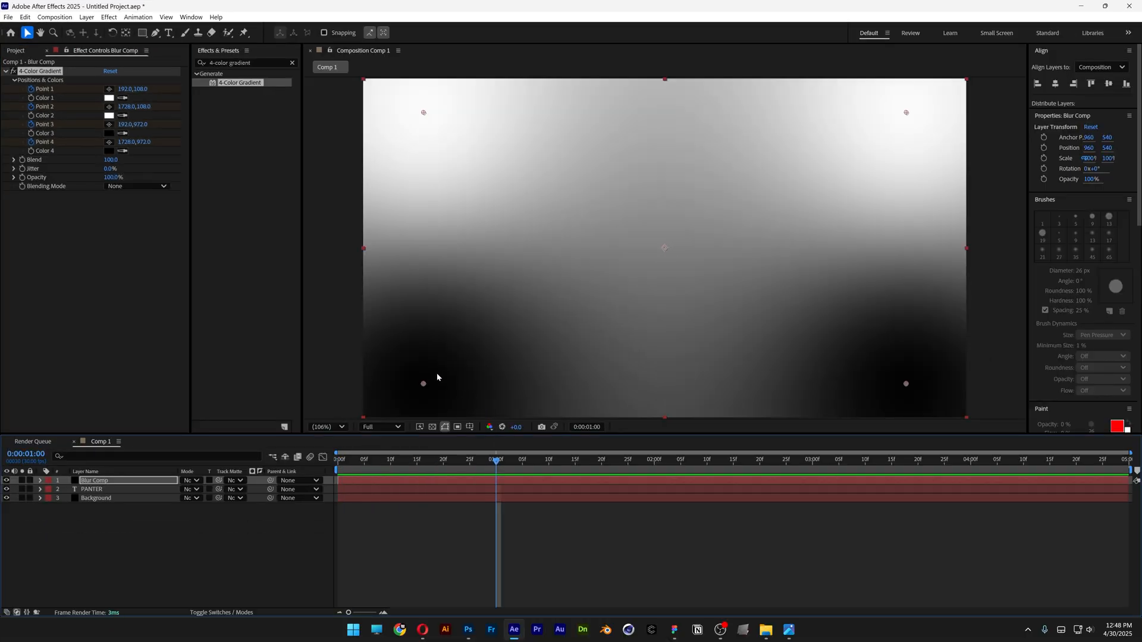
Keyframe the four gradient points, moving them over time and looping back at 4 s.
{"action": "left_click_drag", "start_coordinate": [423, 383], "coordinate": [489, 320]}
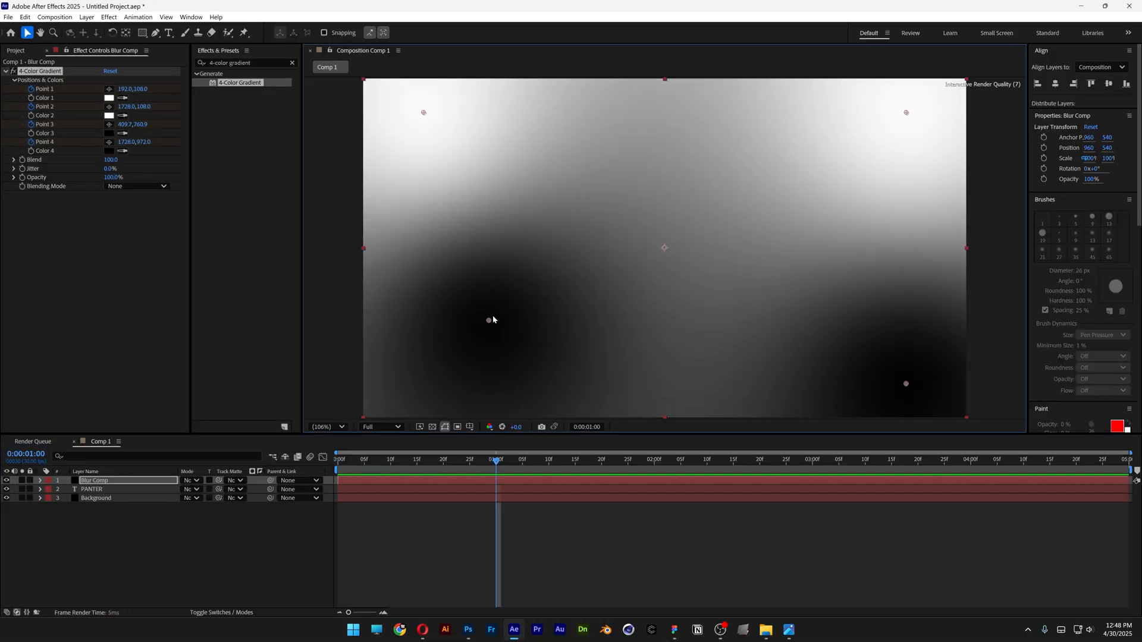
{"action": "left_click_drag", "start_coordinate": [489, 320], "coordinate": [621, 221]}
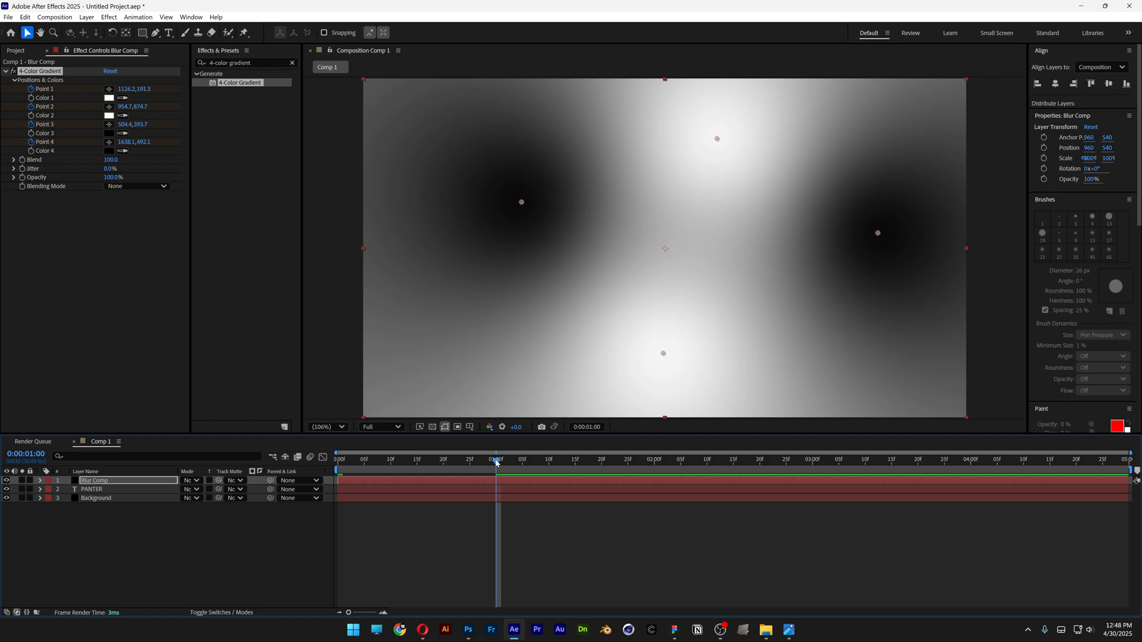
{"action": "left_click", "coordinate": [653, 459]}
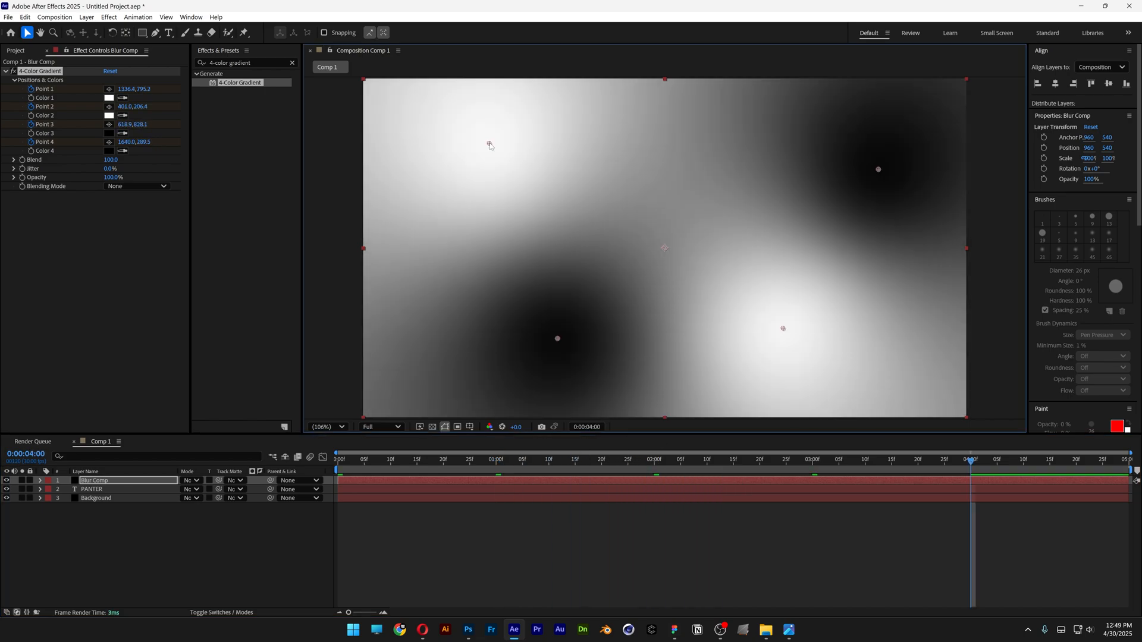
{"action": "left_click", "coordinate": [39, 480]}
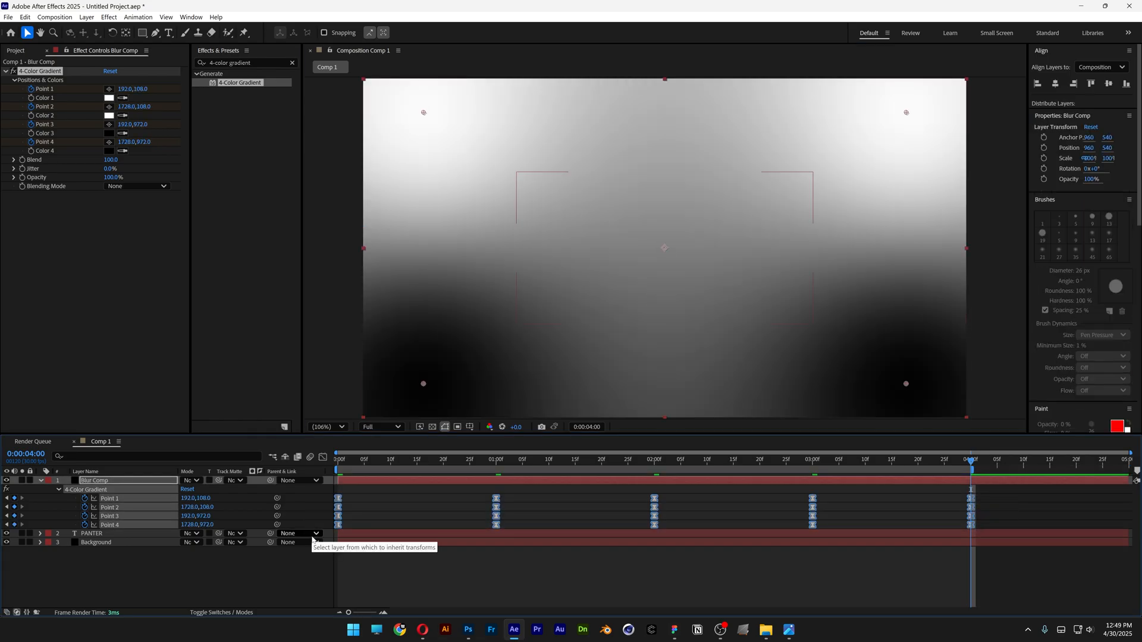
{"action": "left_click", "coordinate": [337, 459]}
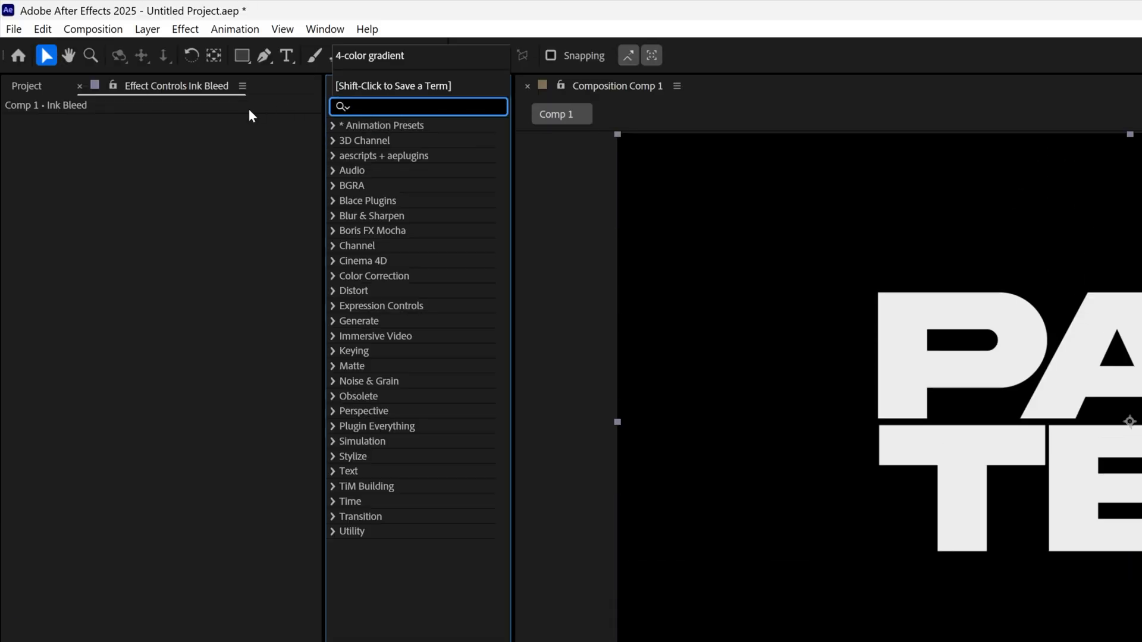
Apply Gaussian Blur with Blurriness 6 to the Ink Bleed layer.
{"action": "type", "text": "gaussian blur"}
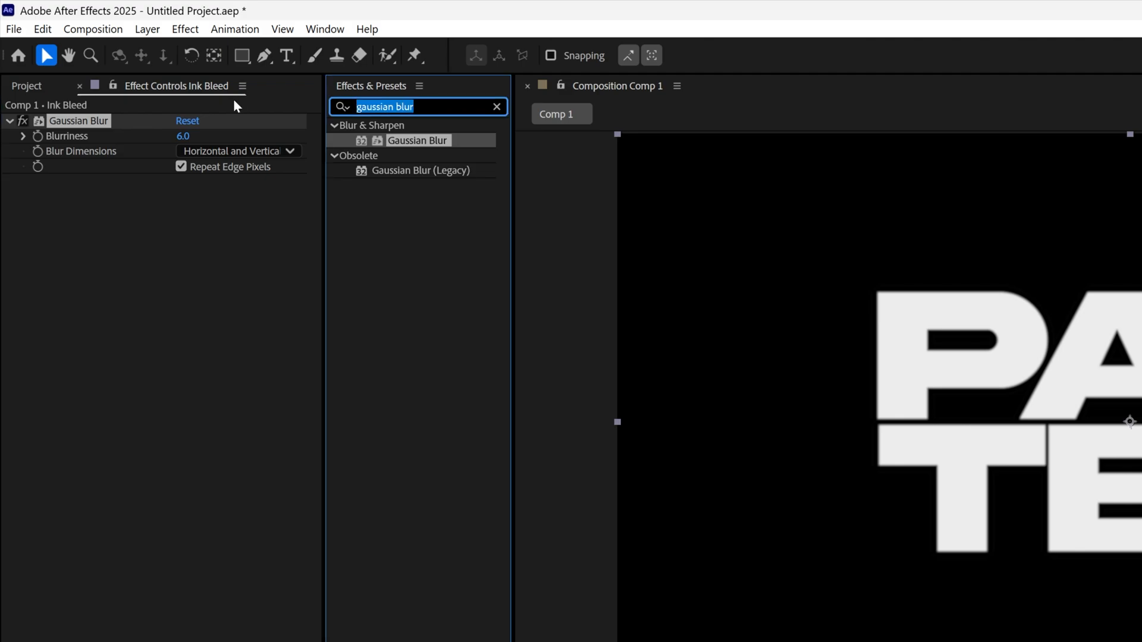
Apply Compound Blur mapped to Blur Comp's Effects & Masks, maximum blur 50.
{"action": "type", "text": "compound blur"}
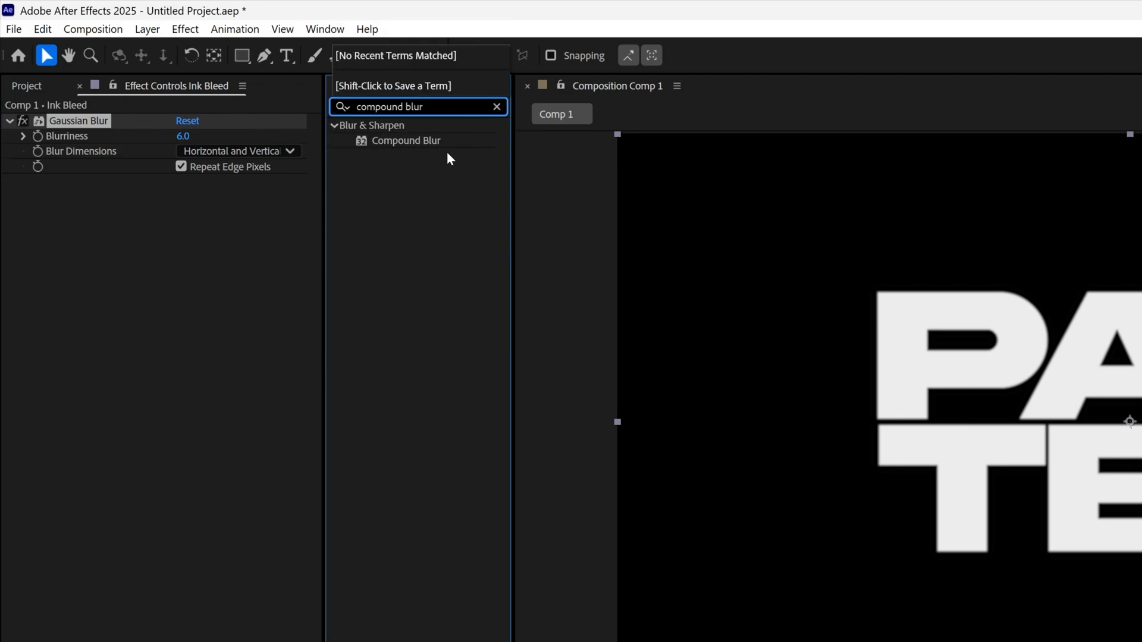
{"action": "double_click", "coordinate": [407, 140]}
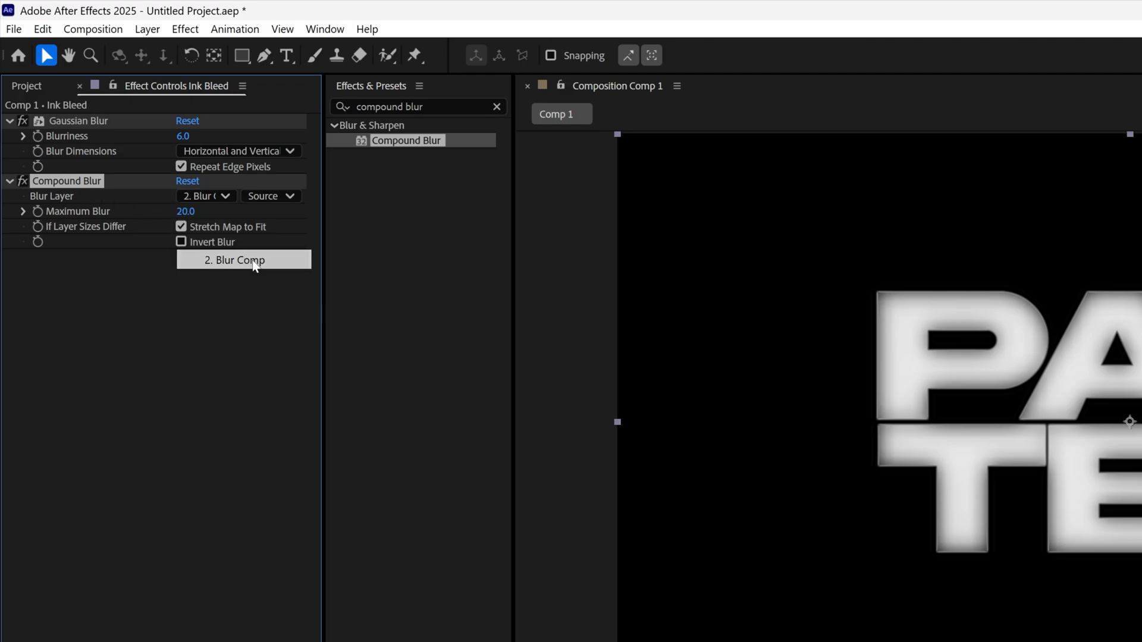
{"action": "left_click", "coordinate": [270, 195]}
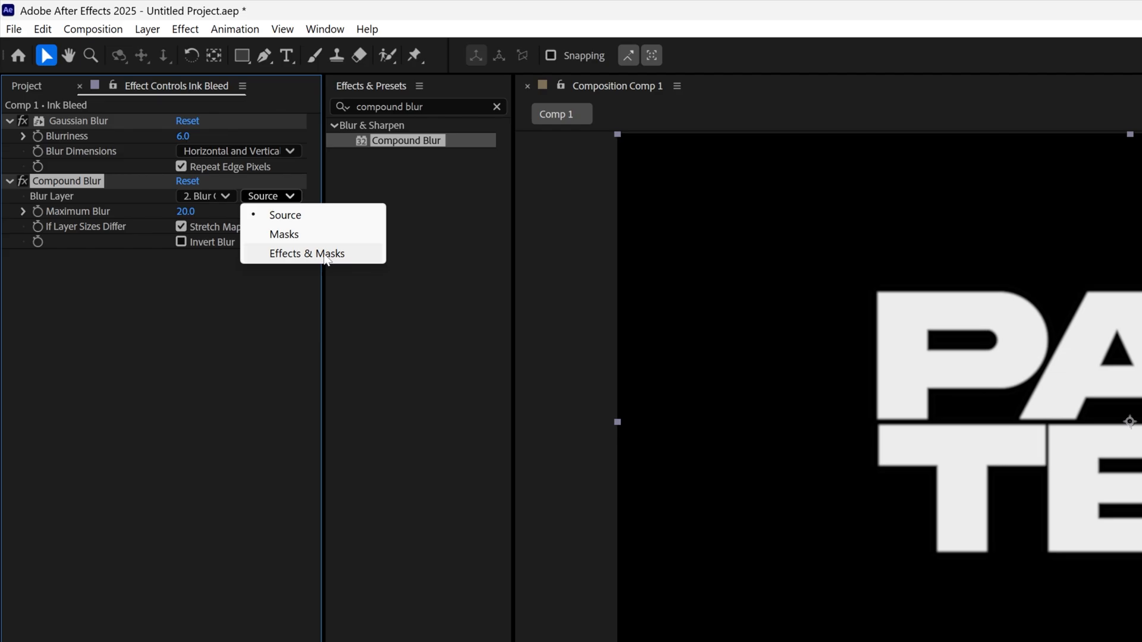
{"action": "left_click", "coordinate": [307, 253]}
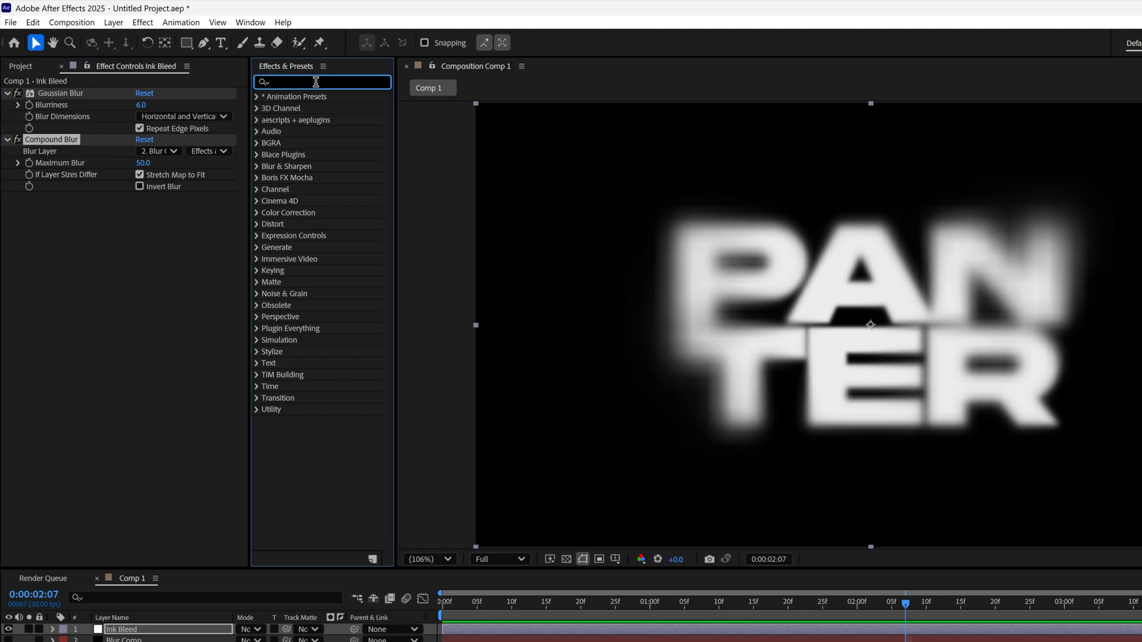
Apply CC Threshold to Ink Bleed and scrub the threshold to form ink blobs.
{"action": "type", "text": "cc threshold"}
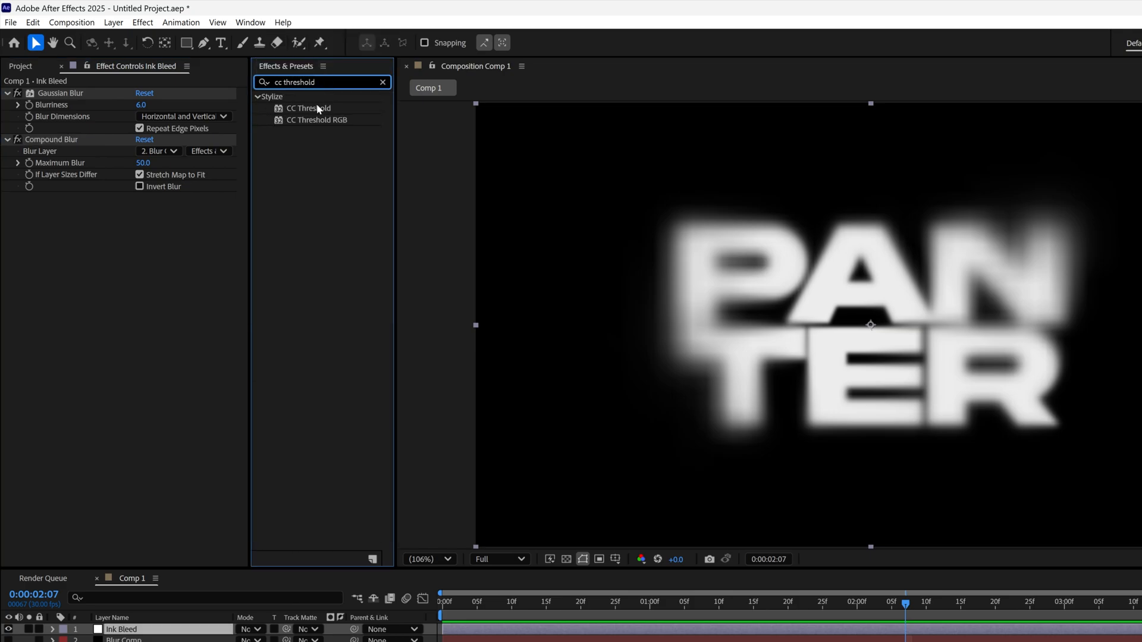
{"action": "double_click", "coordinate": [309, 108]}
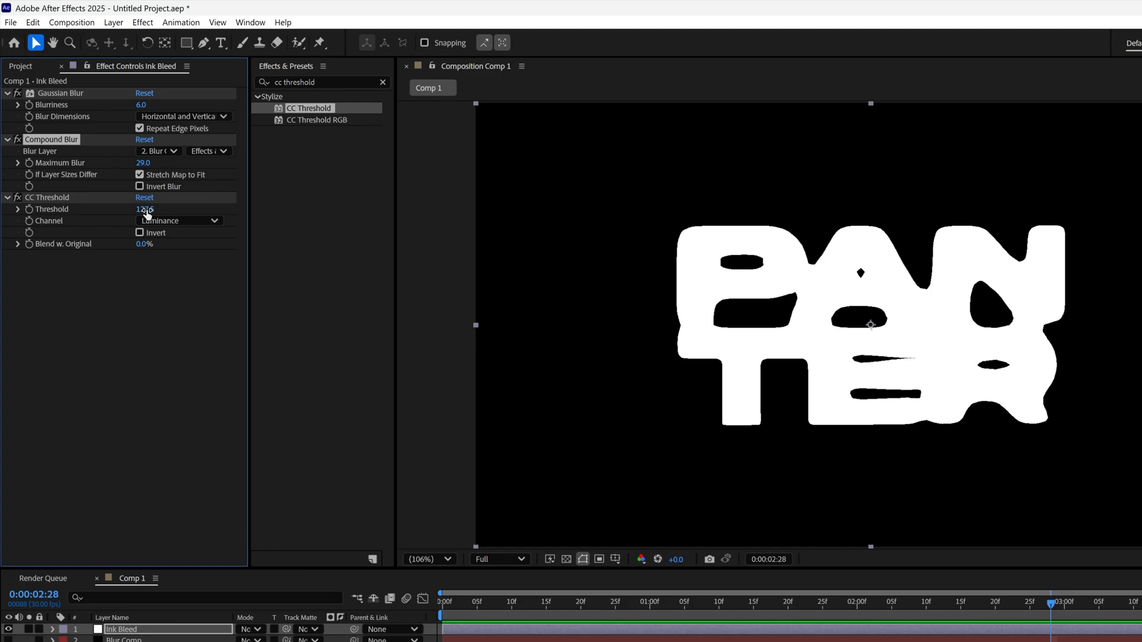
{"action": "left_click_drag", "start_coordinate": [143, 209], "coordinate": [156, 209]}
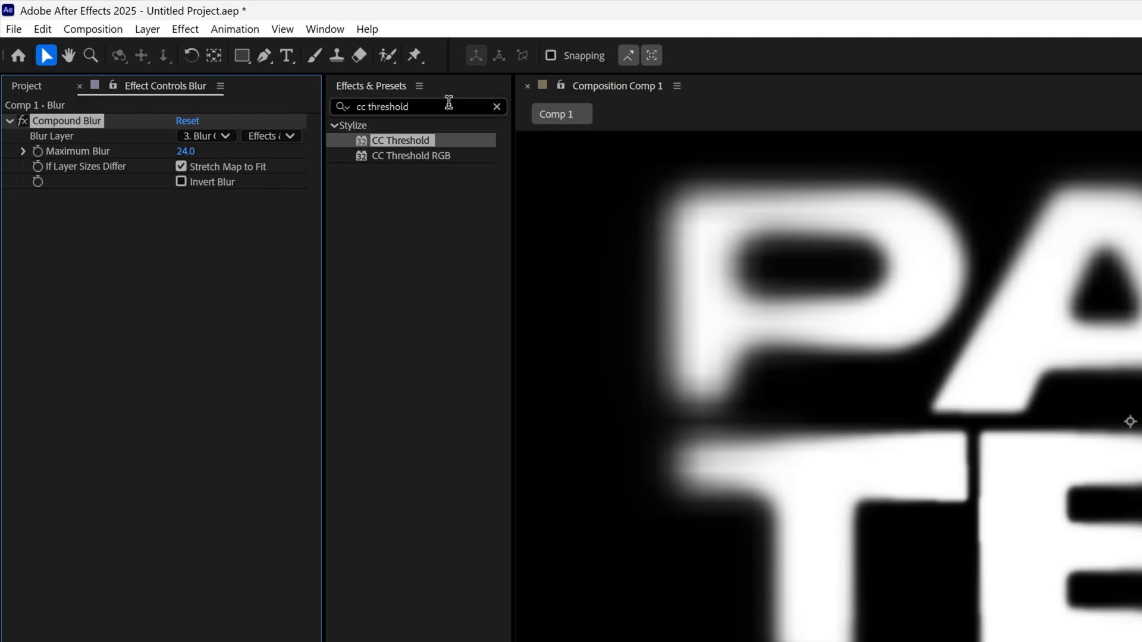
Apply Camera Lens Blur mapped to Blur Comp's Effects & Masks, radius 24.
{"action": "type", "text": "camera lens blur"}
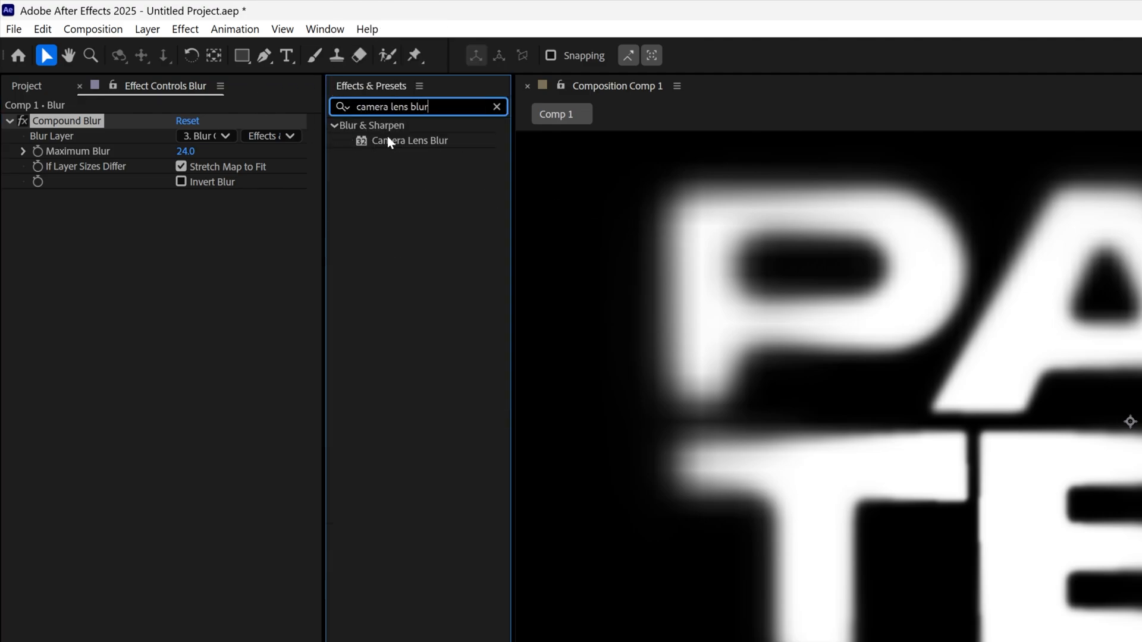
{"action": "double_click", "coordinate": [412, 140]}
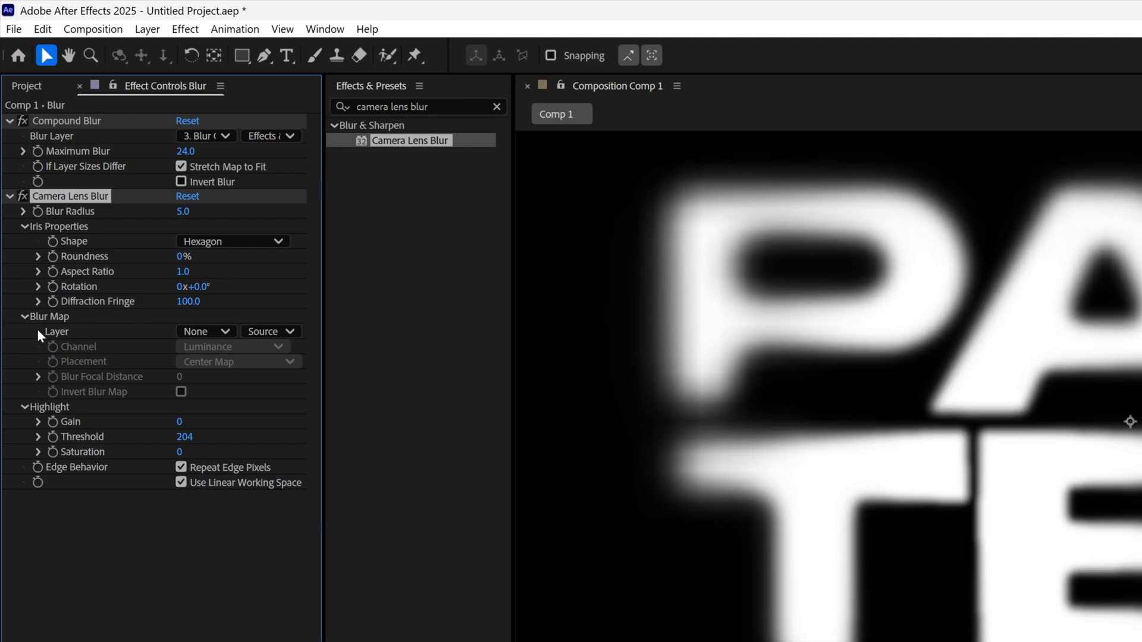
{"action": "left_click", "coordinate": [206, 331]}
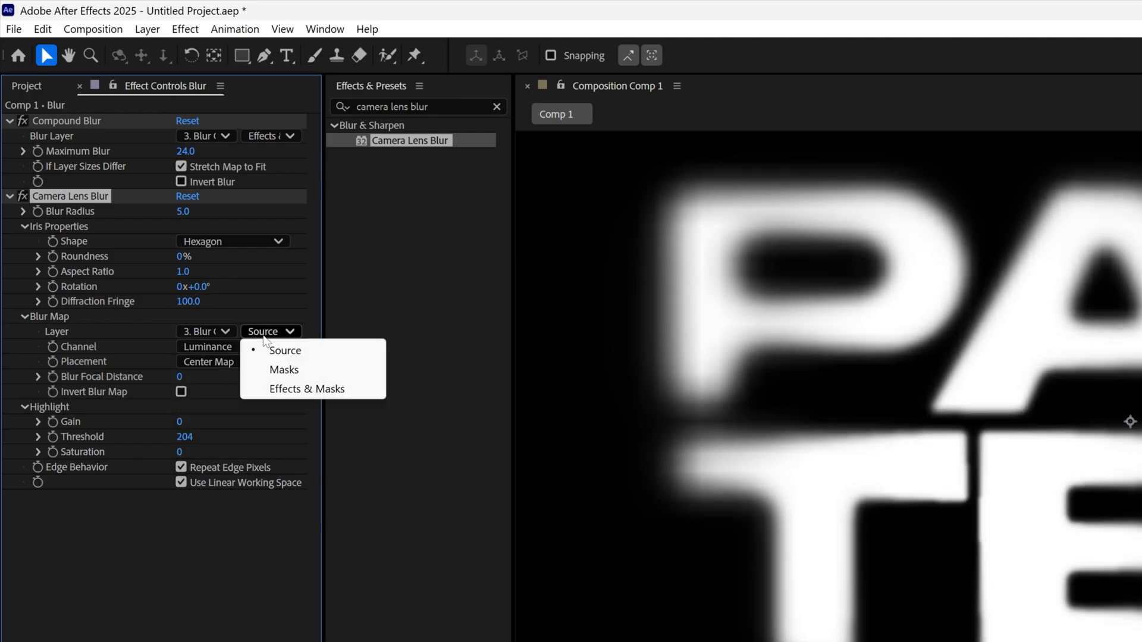
{"action": "left_click", "coordinate": [307, 388]}
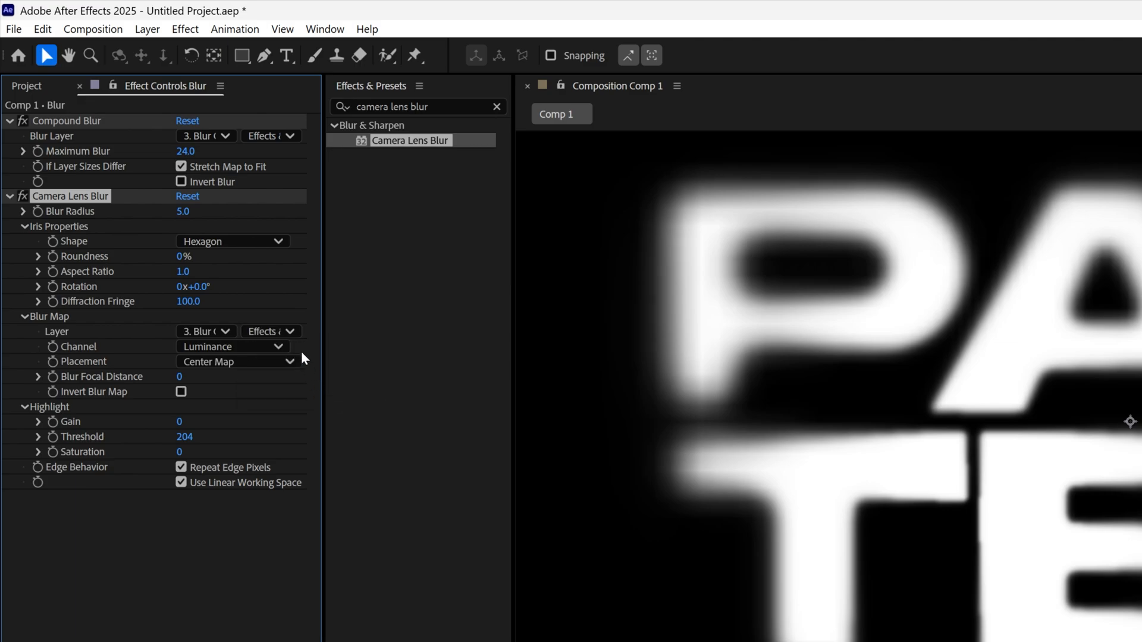
{"action": "mouse_move", "coordinate": [188, 226]}
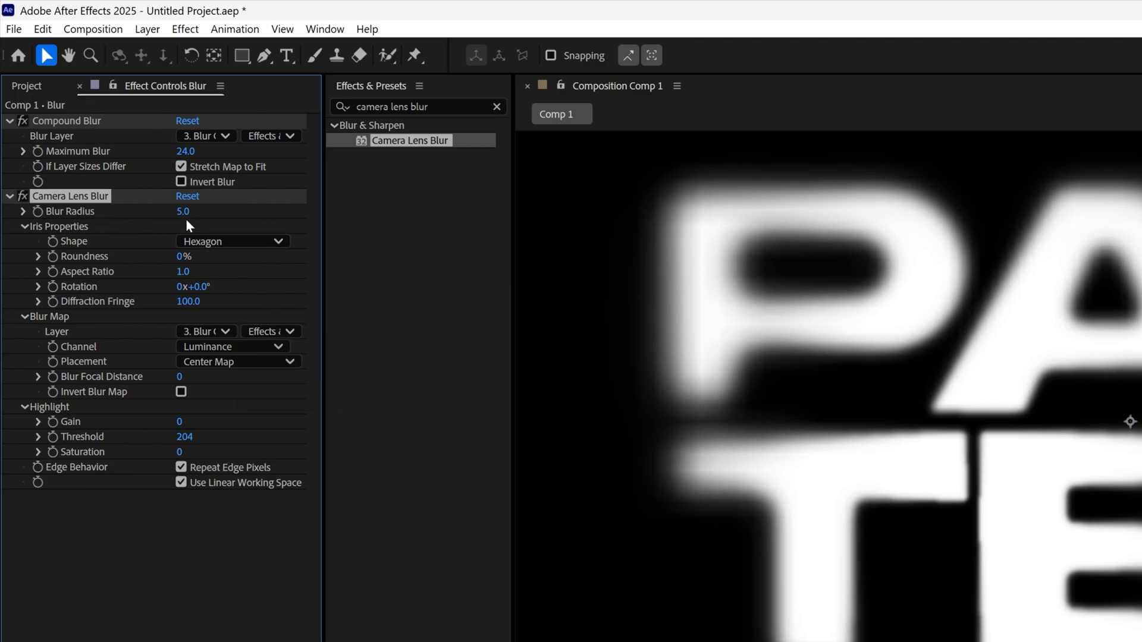
{"action": "left_click_drag", "start_coordinate": [183, 211], "coordinate": [193, 211]}
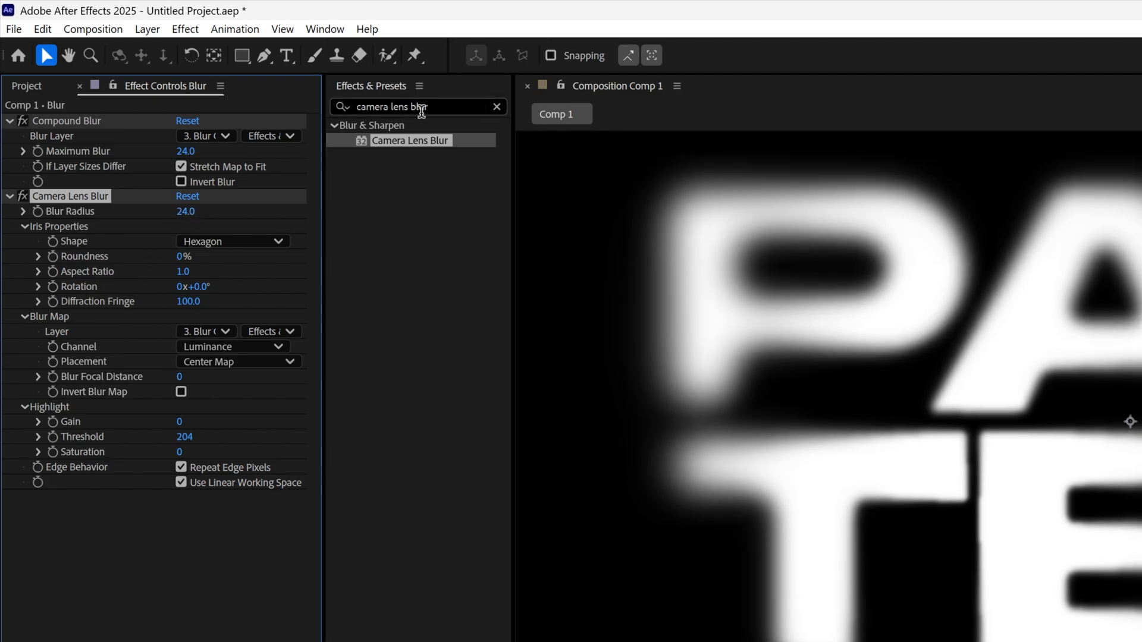
Apply Noise to the Blur layer and raise Amount of Noise to 15%.
{"action": "type", "text": "noise"}
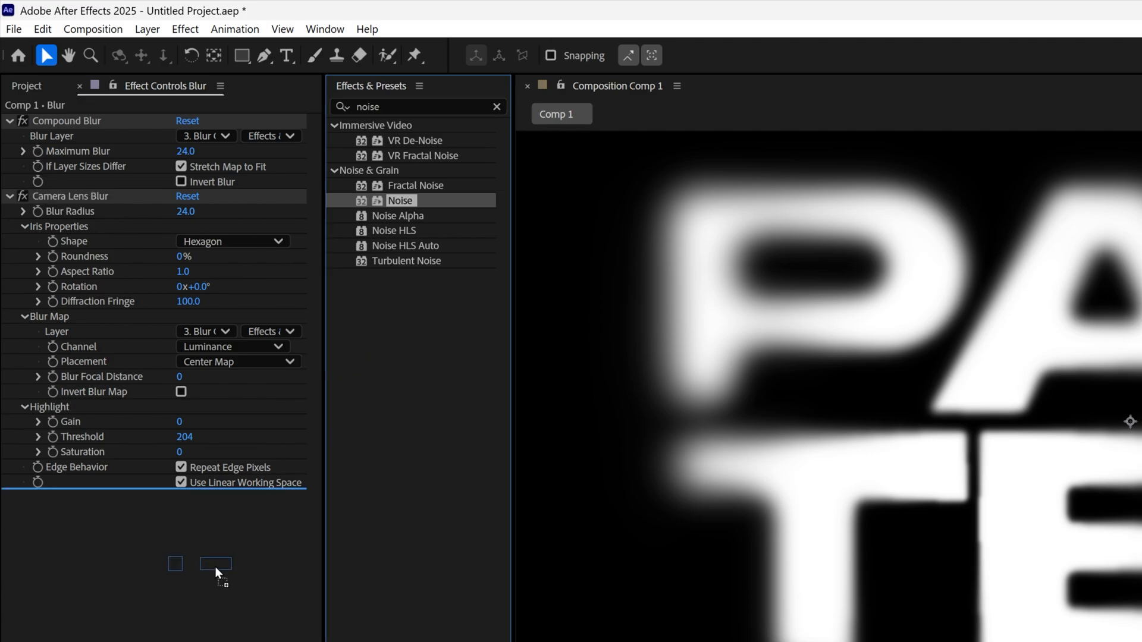
{"action": "double_click", "coordinate": [399, 201]}
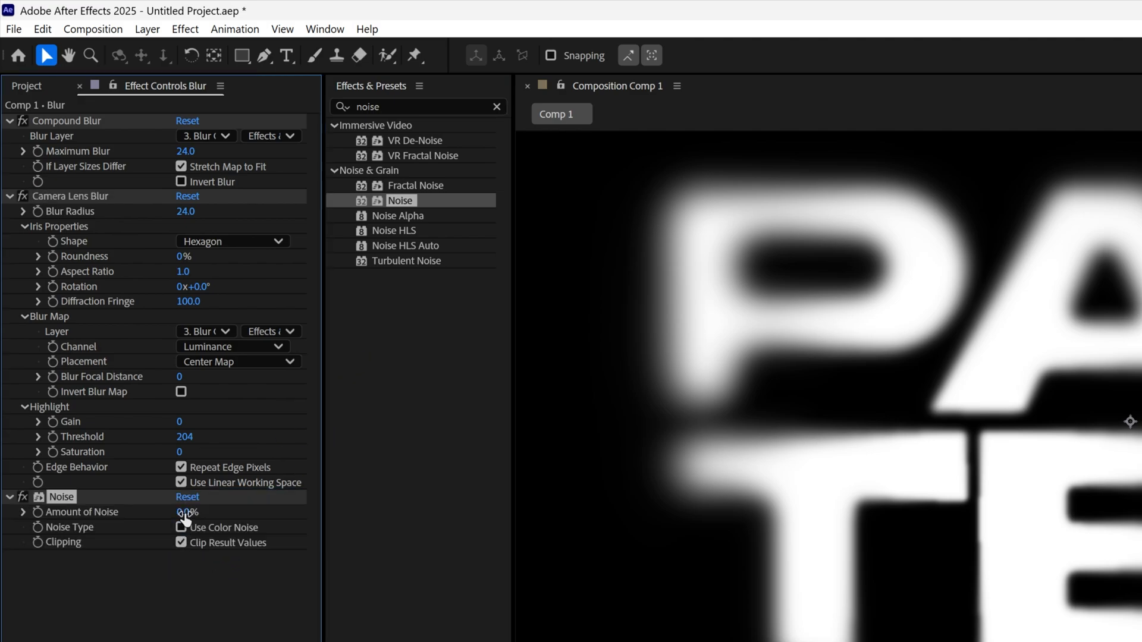
{"action": "left_click_drag", "start_coordinate": [186, 512], "coordinate": [200, 512]}
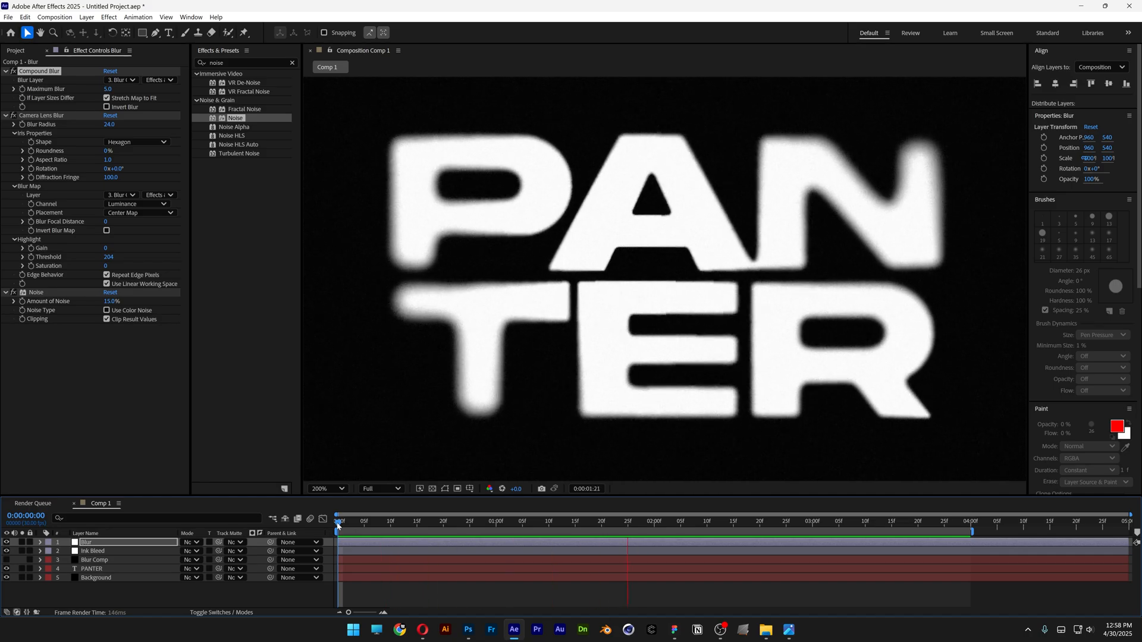
{"action": "left_click", "coordinate": [943, 521]}
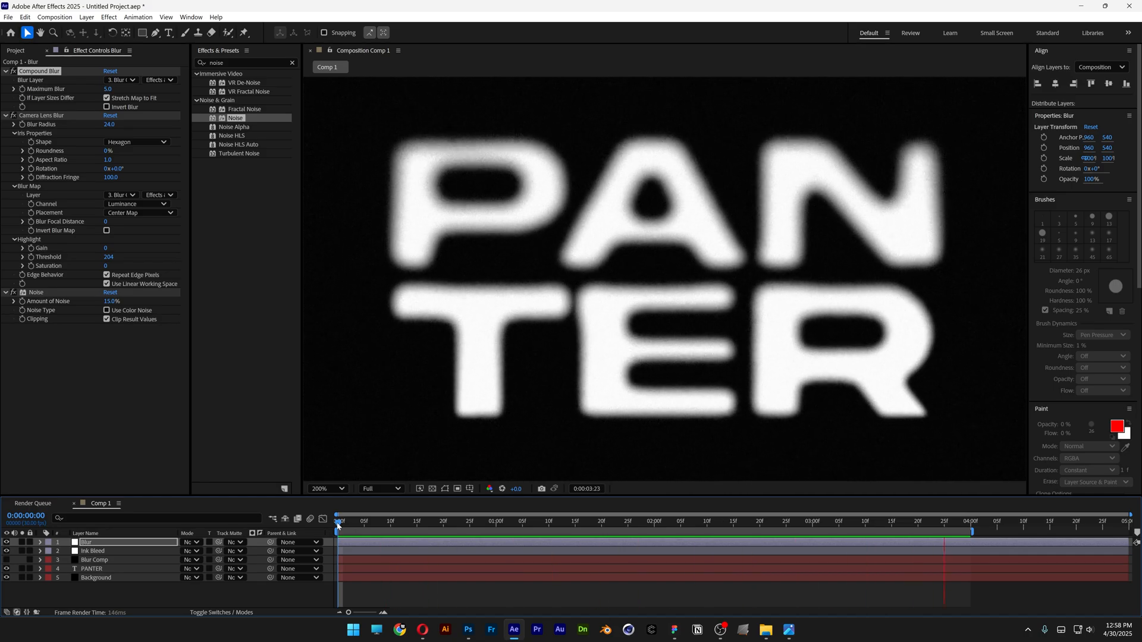